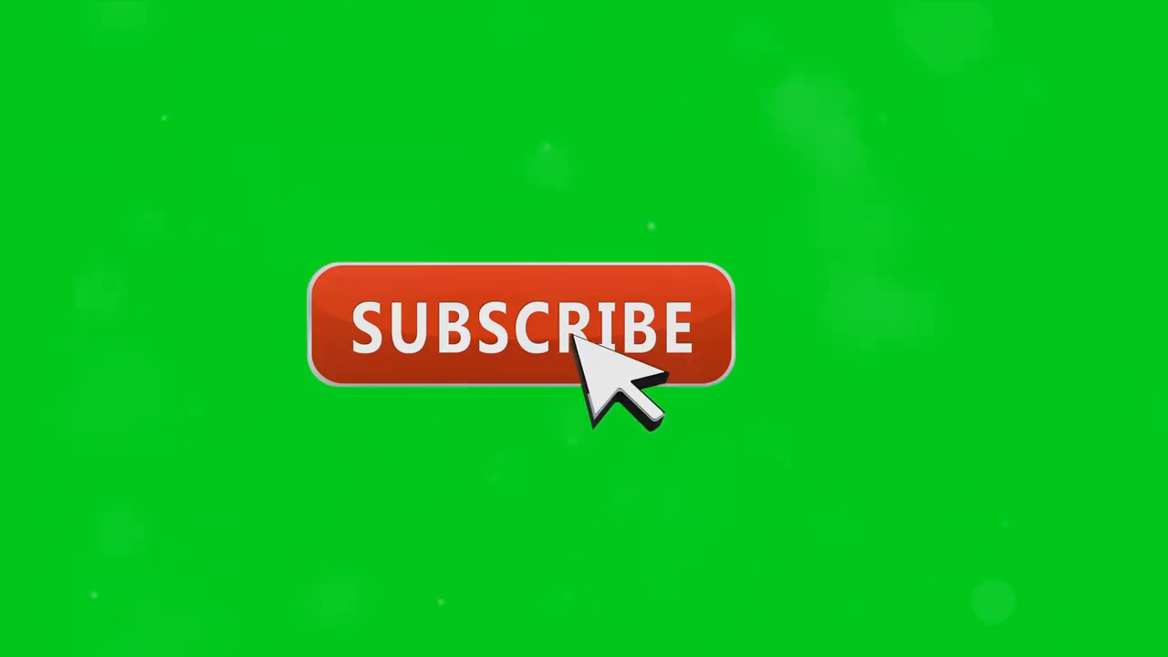
Step: Activate the Subscribe button so it switches to Subscribed with a grey bell icon
click(521, 329)
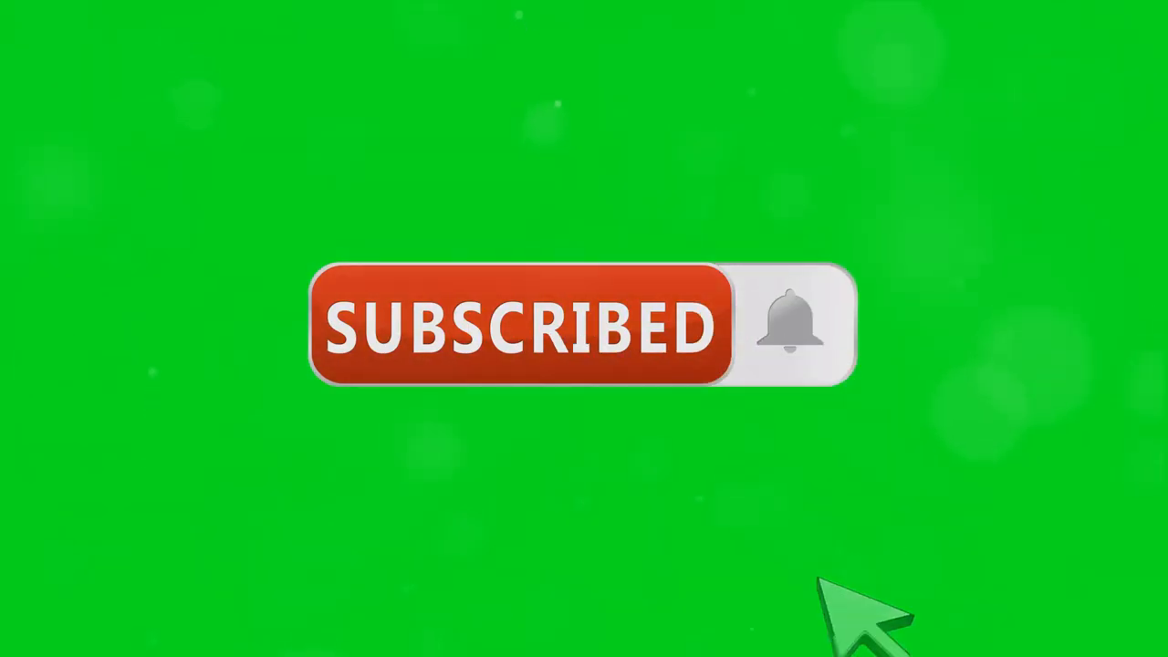